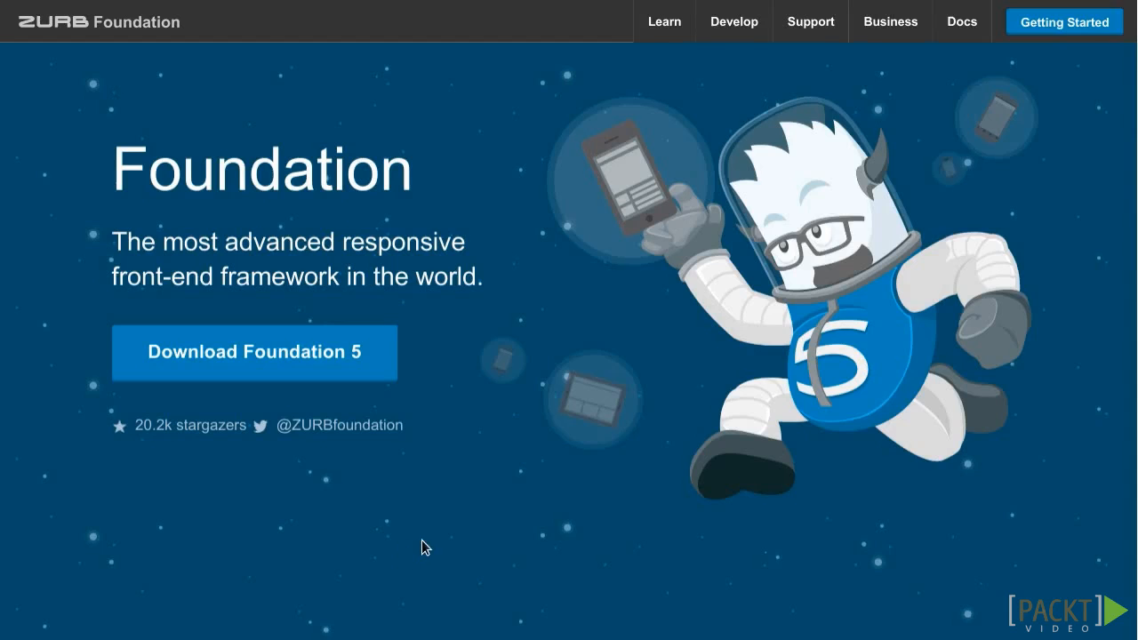
Step: Emulate a Google Nexus 5 in DevTools, toggle the off-canvas menu, and scroll the mobile page
key("F12")
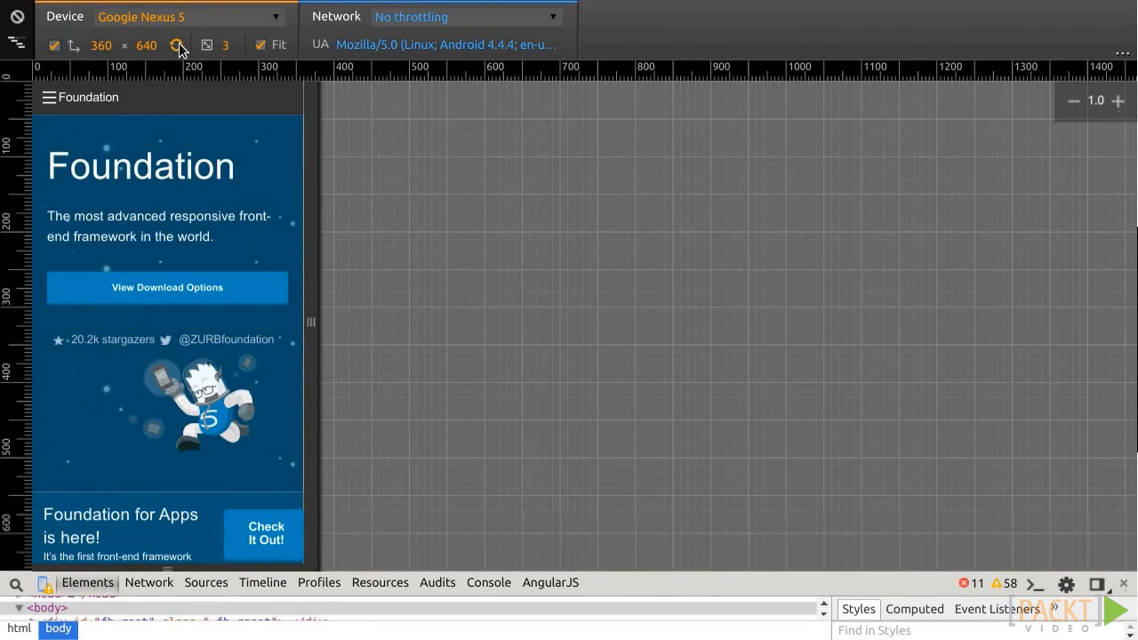
left_click(177, 44)
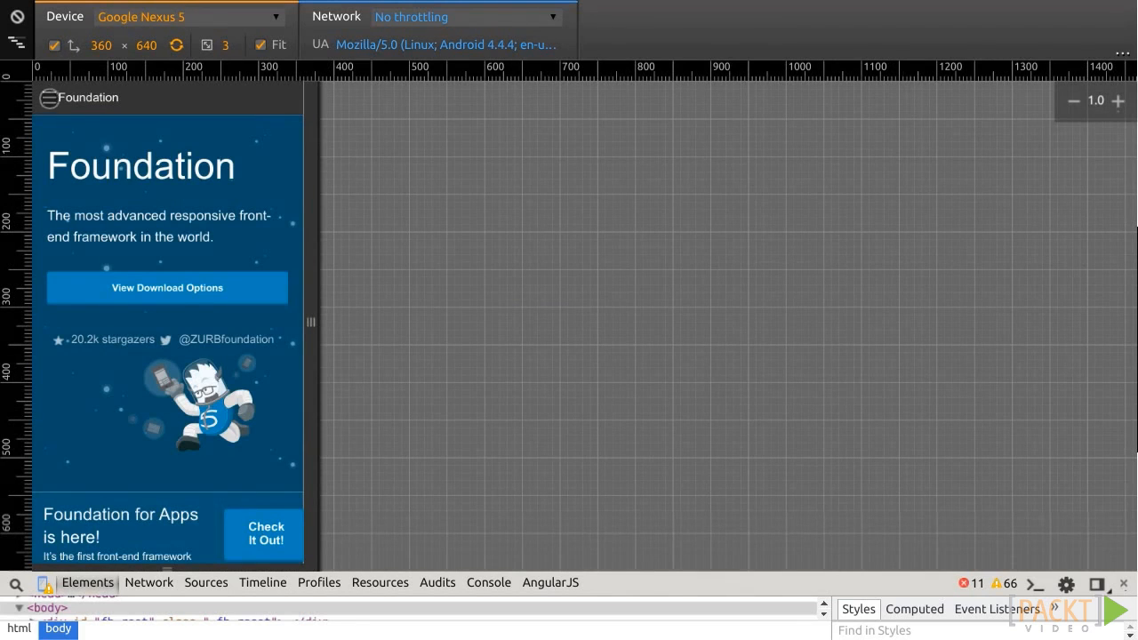
left_click(49, 98)
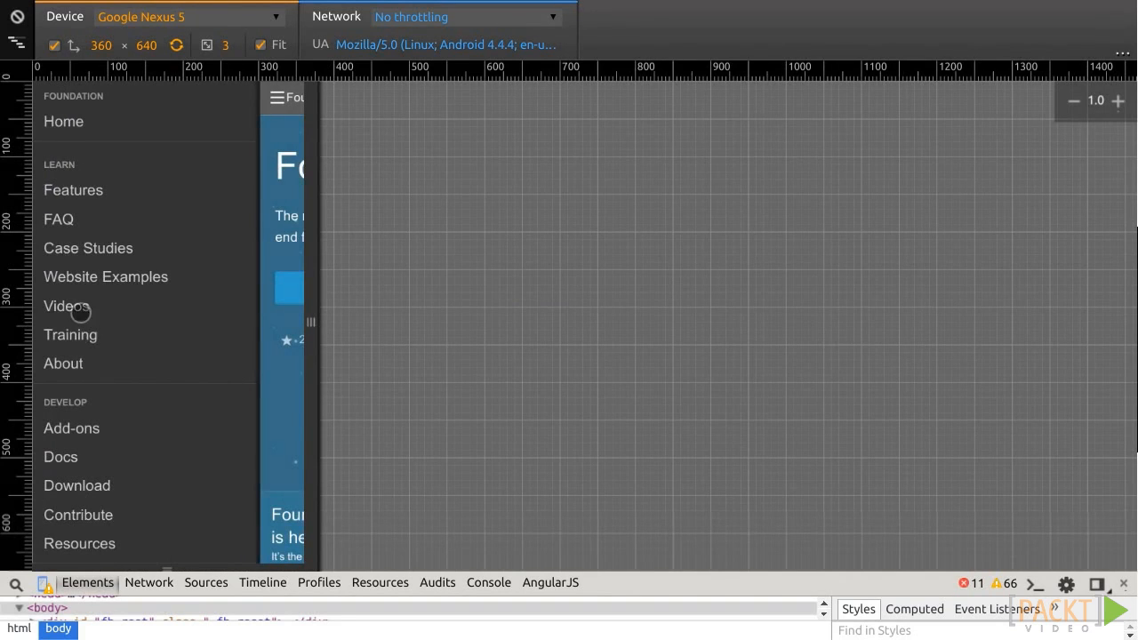
left_click(50, 96)
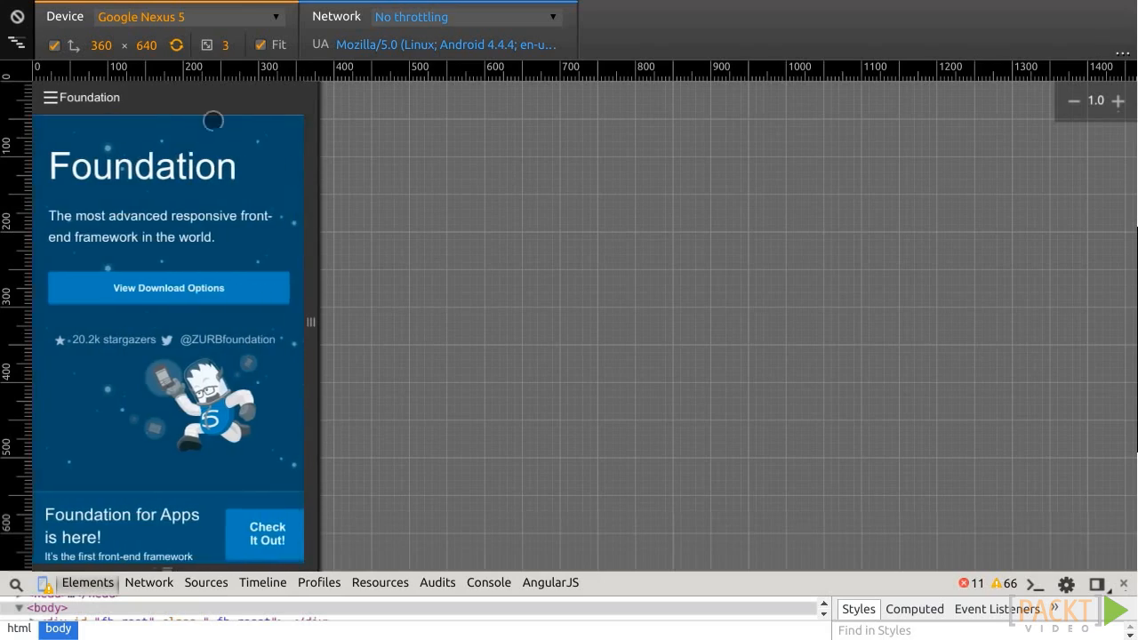
scroll("down", 3)
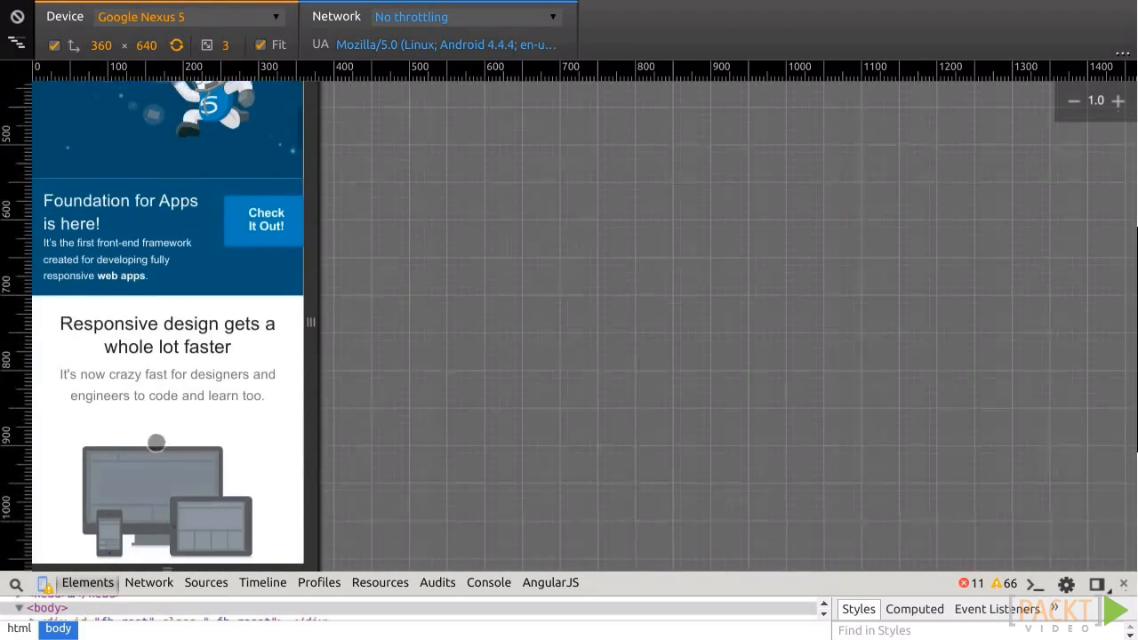
scroll("down", 3)
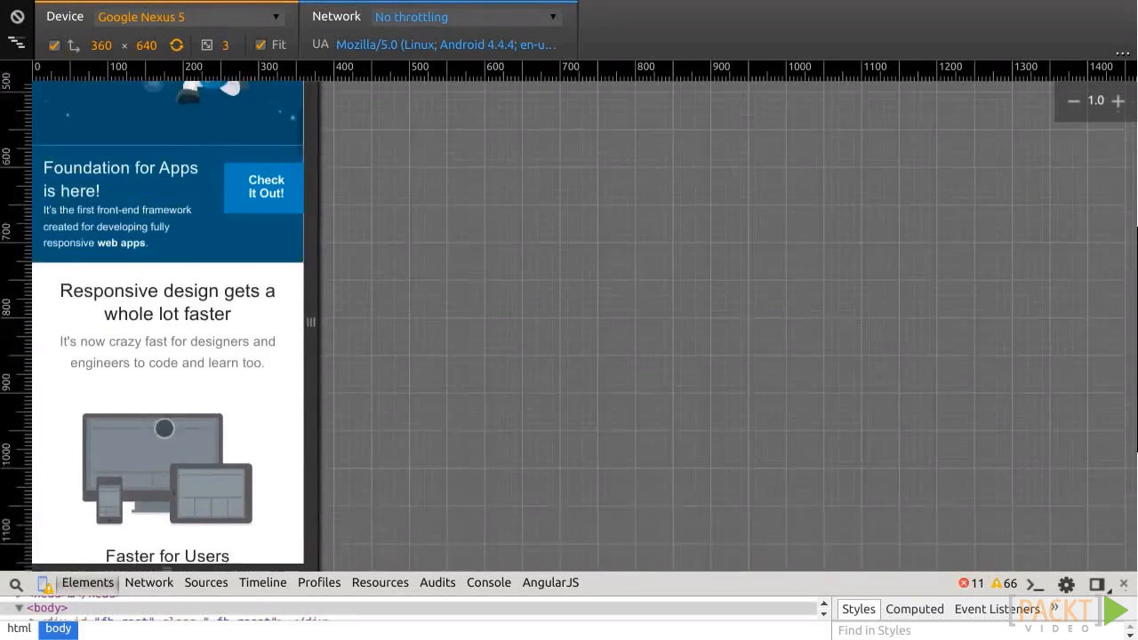
scroll("up", 3)
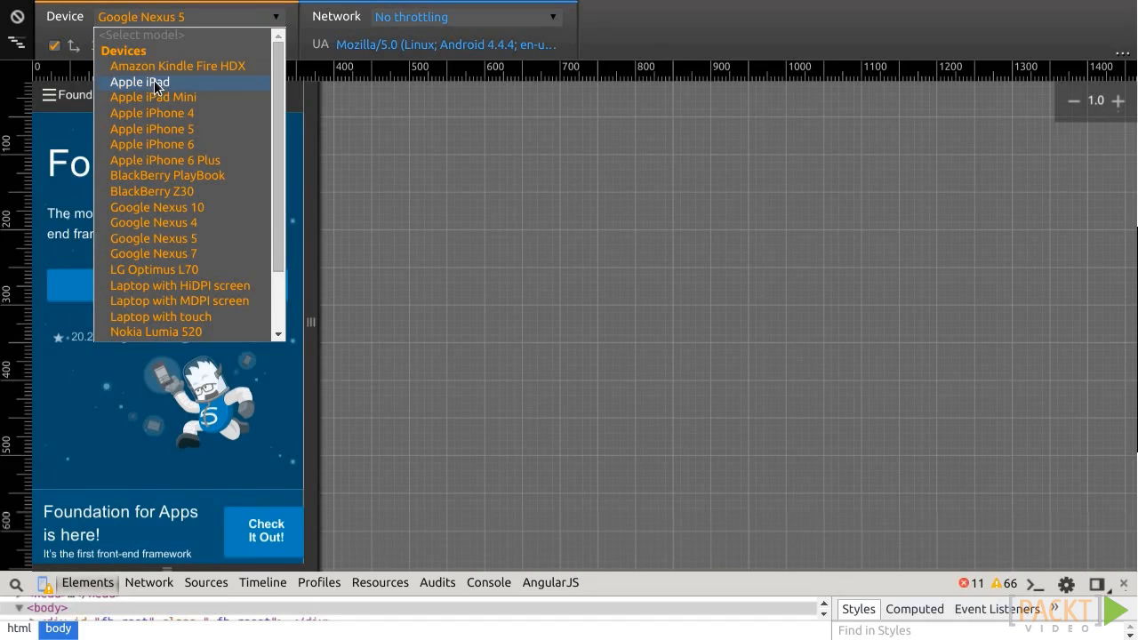
Step: Switch emulation to Apple iPad and scroll through the tablet layout
left_click(139, 82)
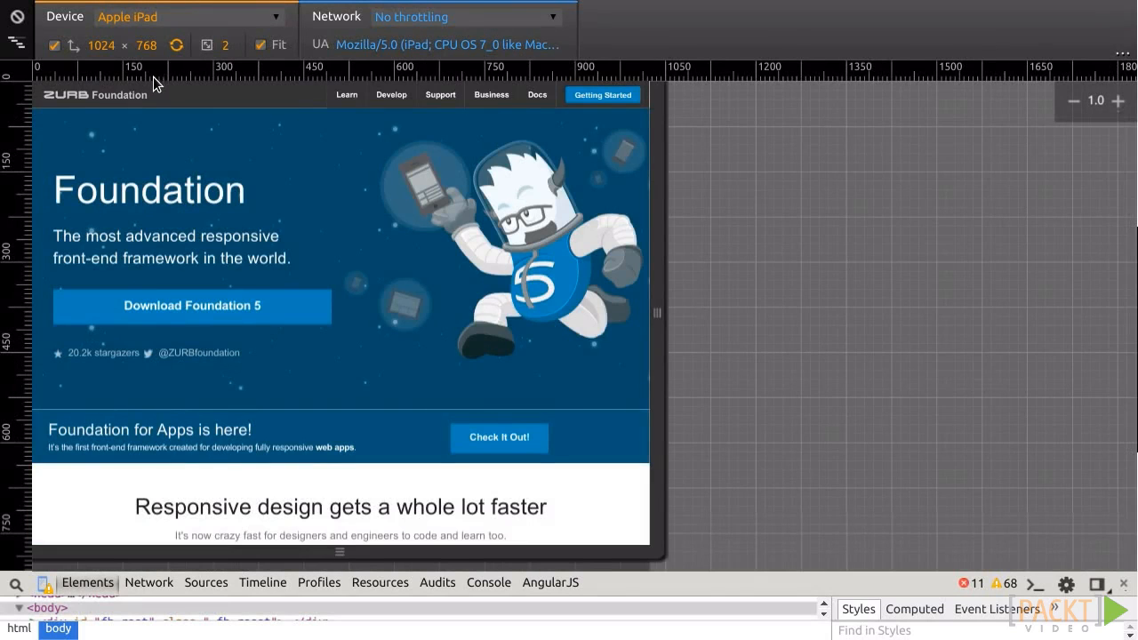
mouse_move(258, 82)
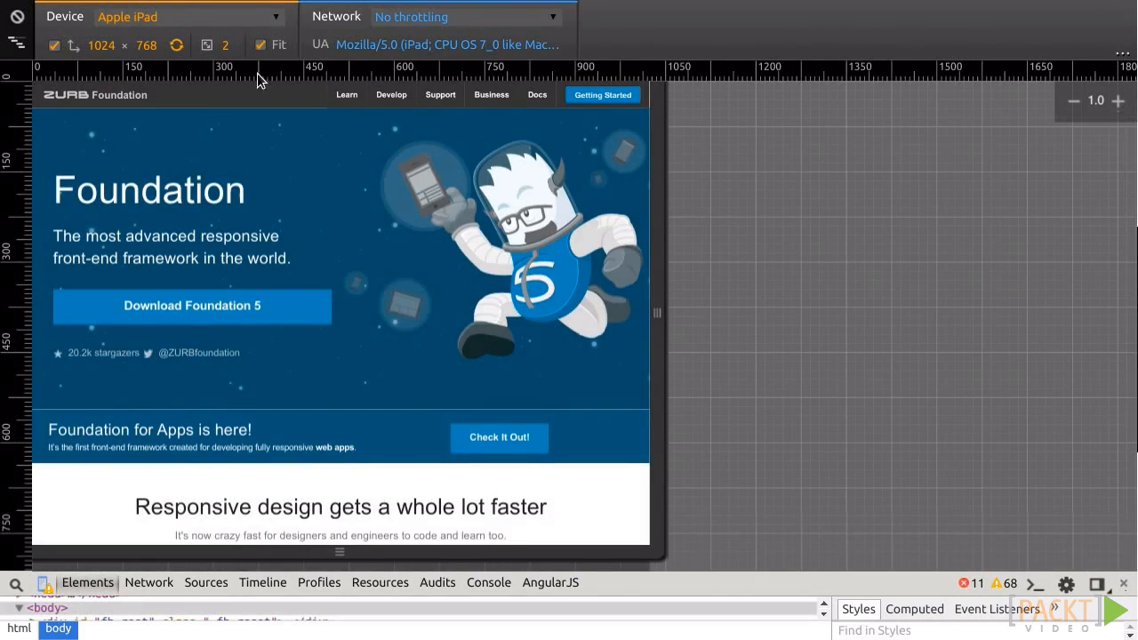
scroll("down", 3)
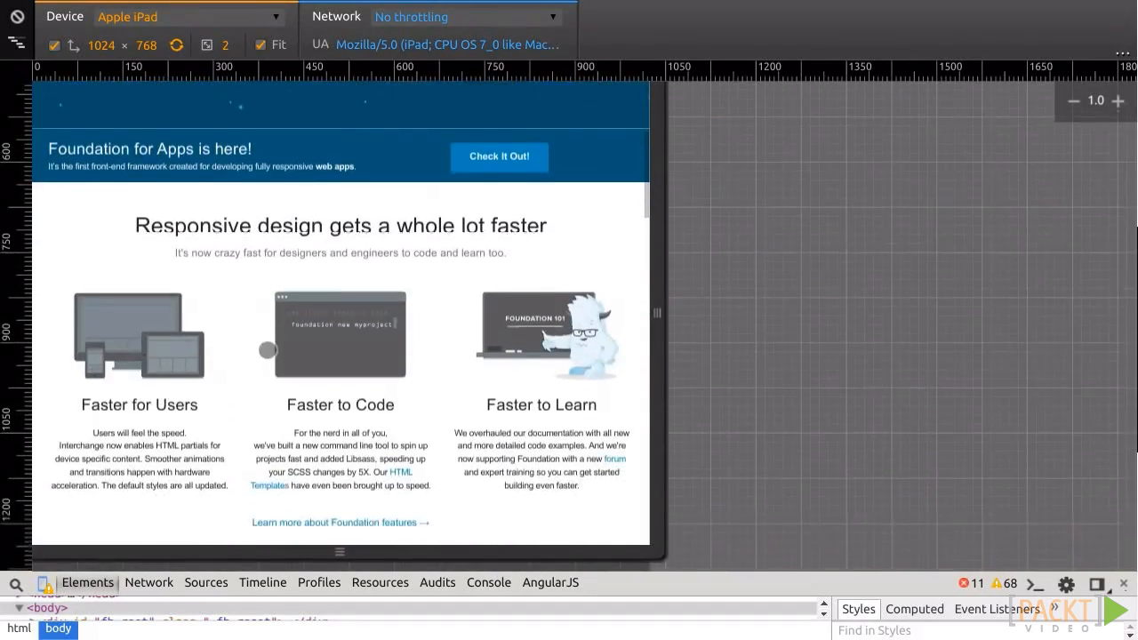
scroll("up", 3)
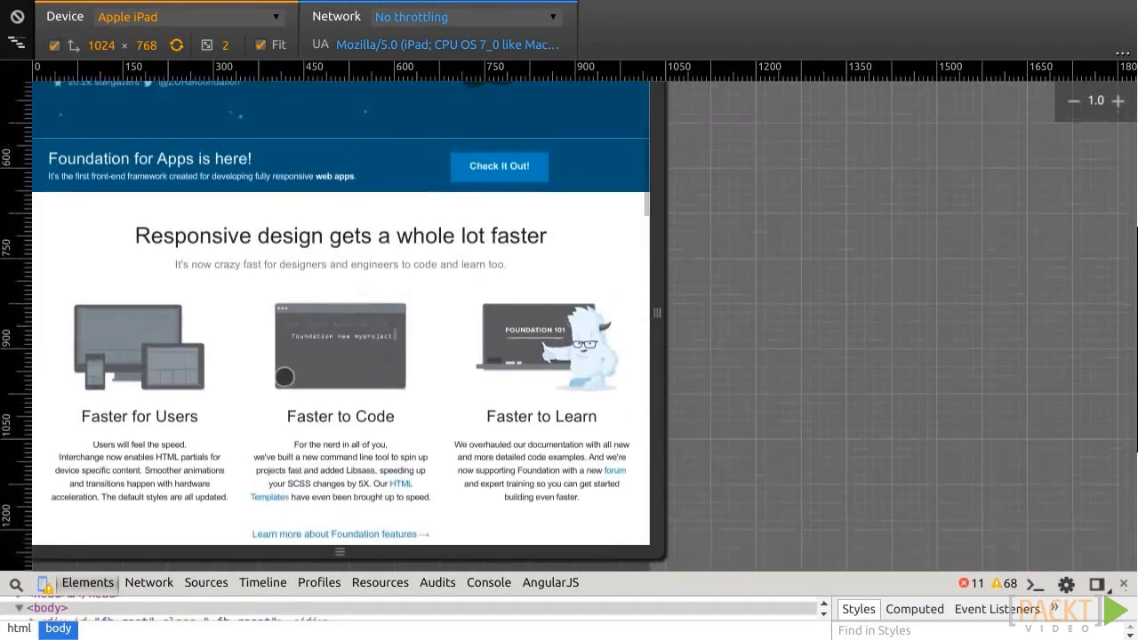
scroll("up", 3)
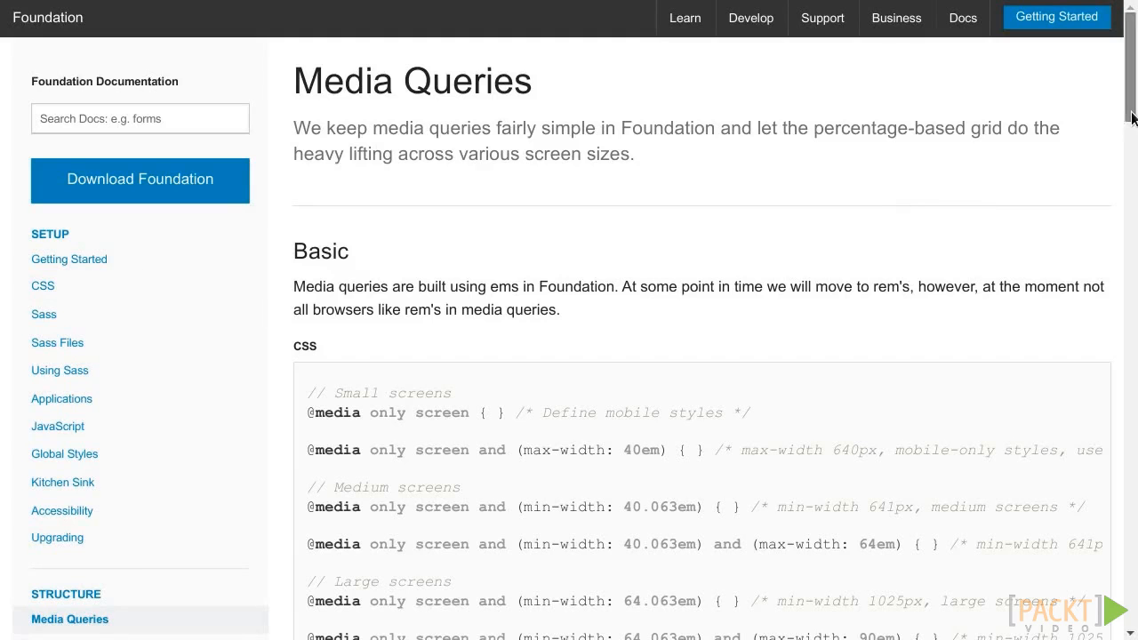
Step: Scroll the Media Queries docs to the Basic section on small, medium and large ranges
scroll("down", 3)
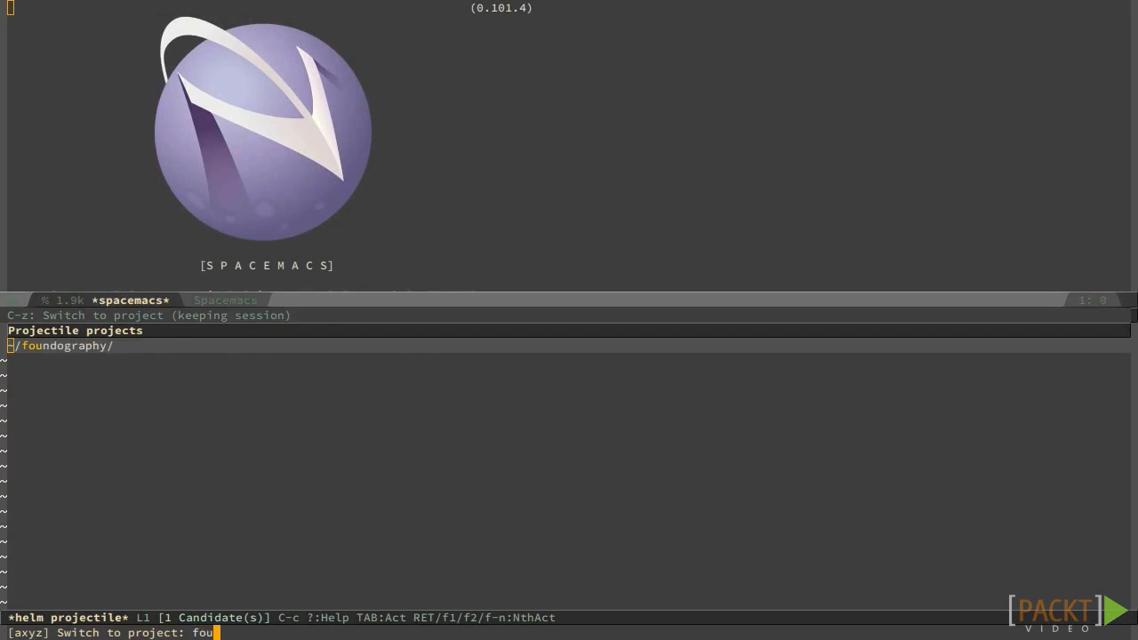
Step: Switch to the foundography project, run grunt watch in eshell, and scroll through index.html
key("Return")
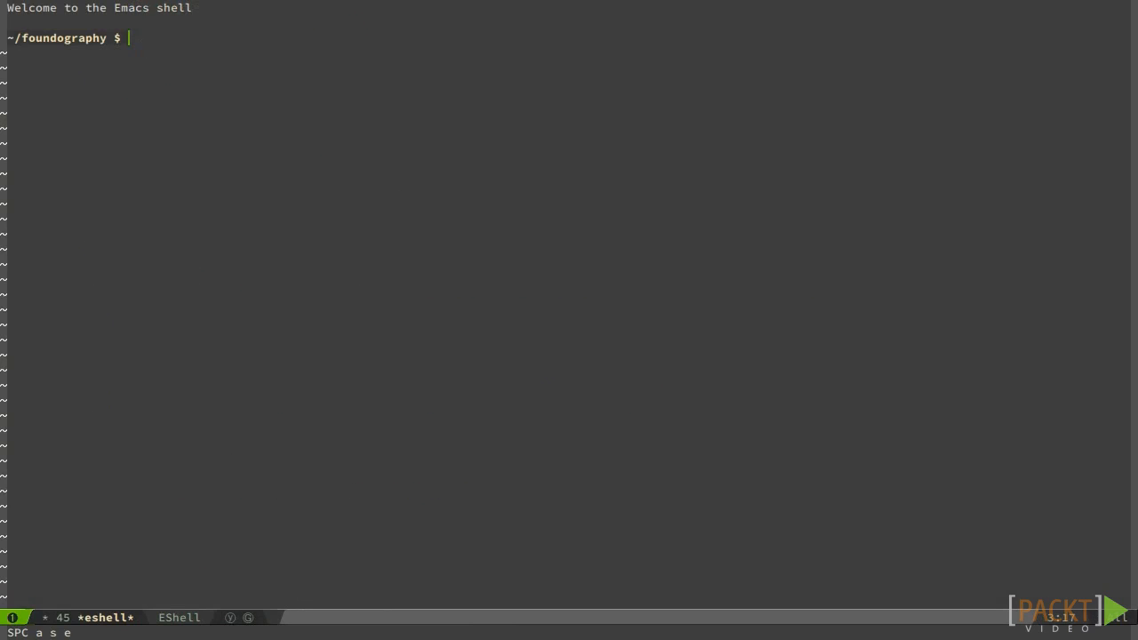
type("grunt")
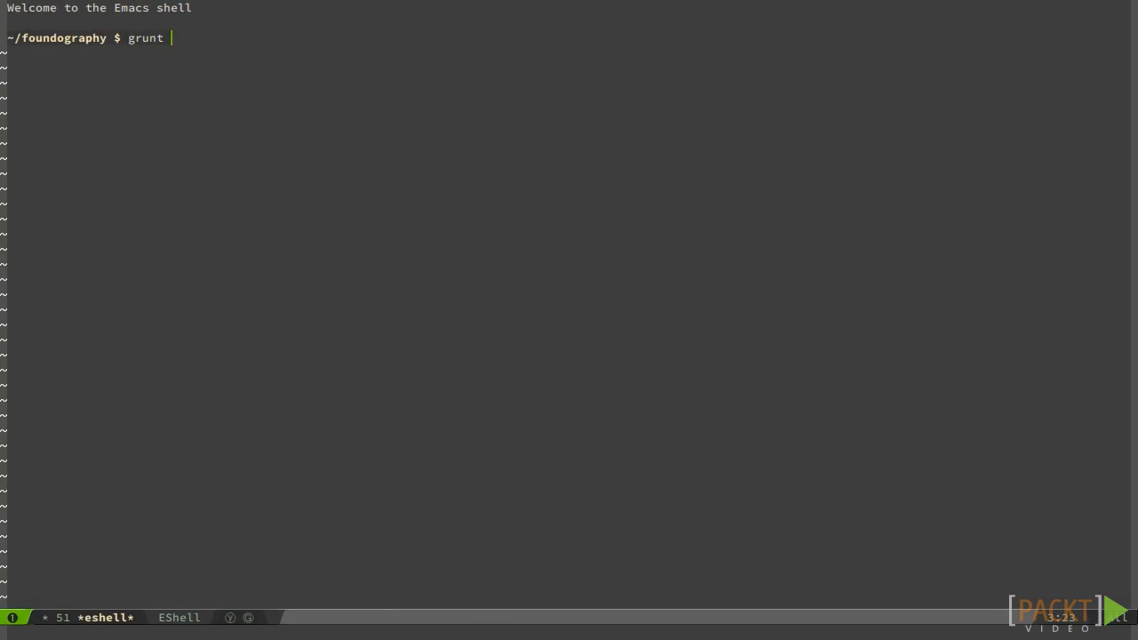
type("watch")
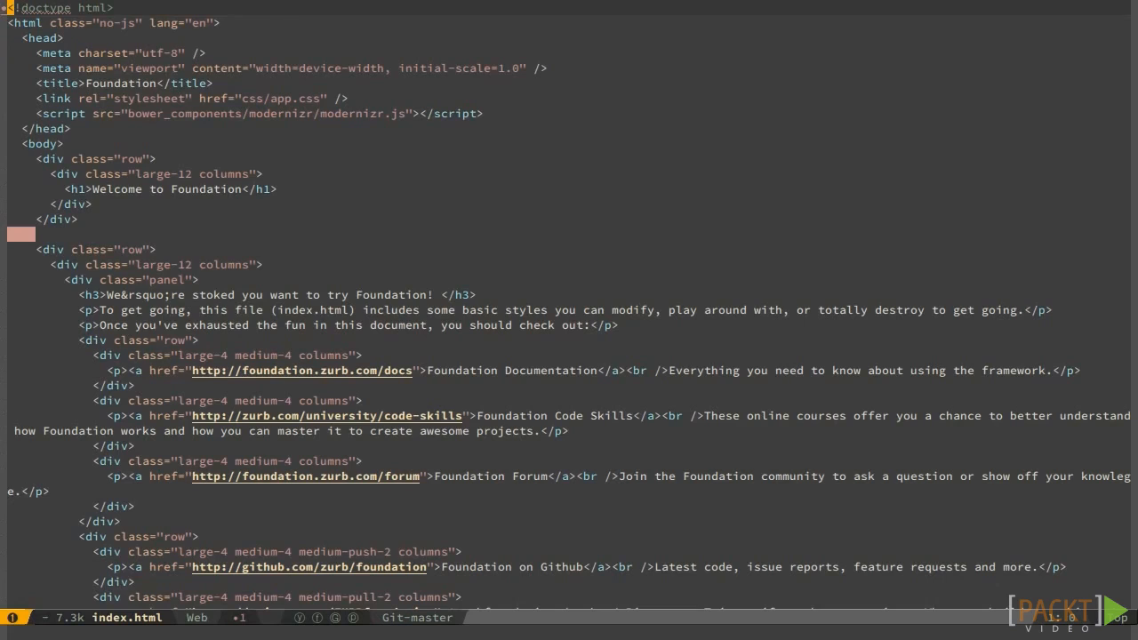
scroll("down", 3)
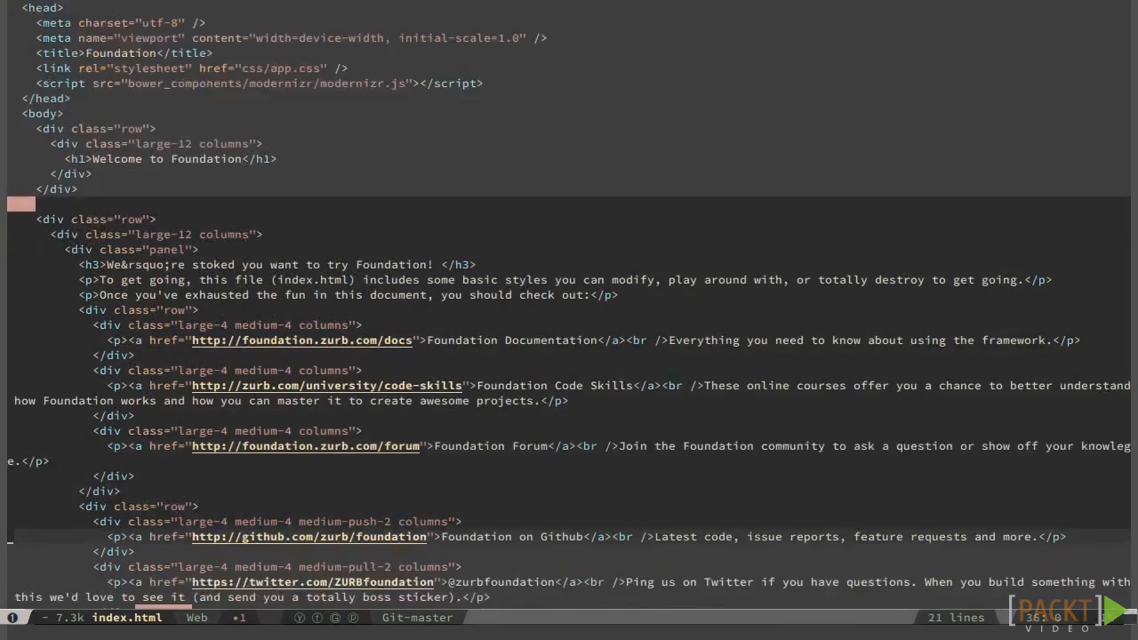
scroll("down", 3)
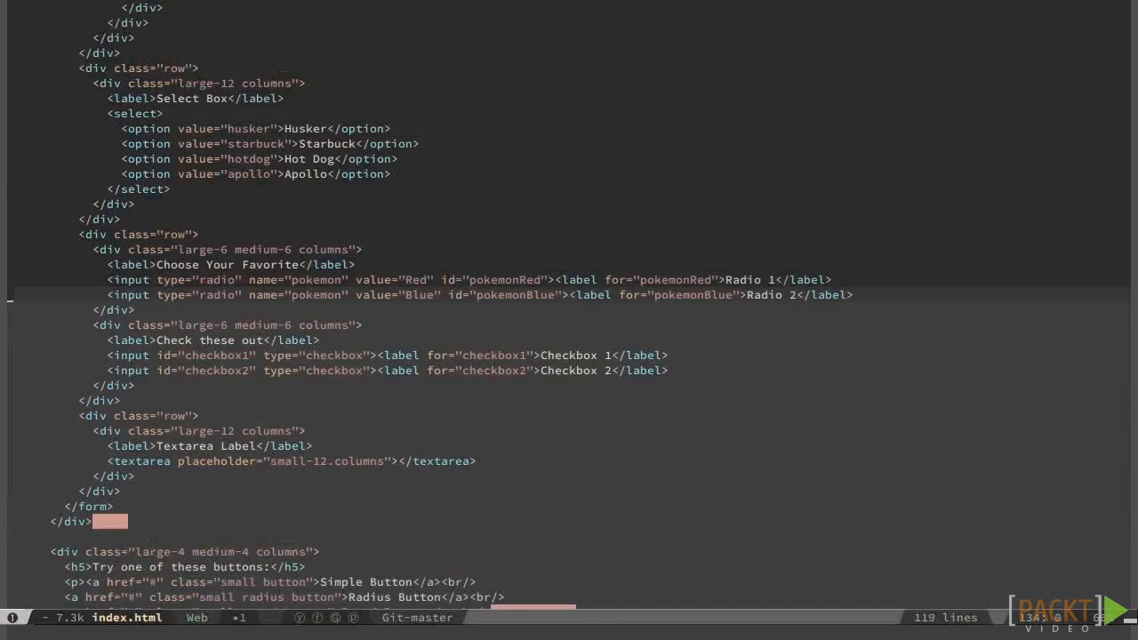
scroll("down", 3)
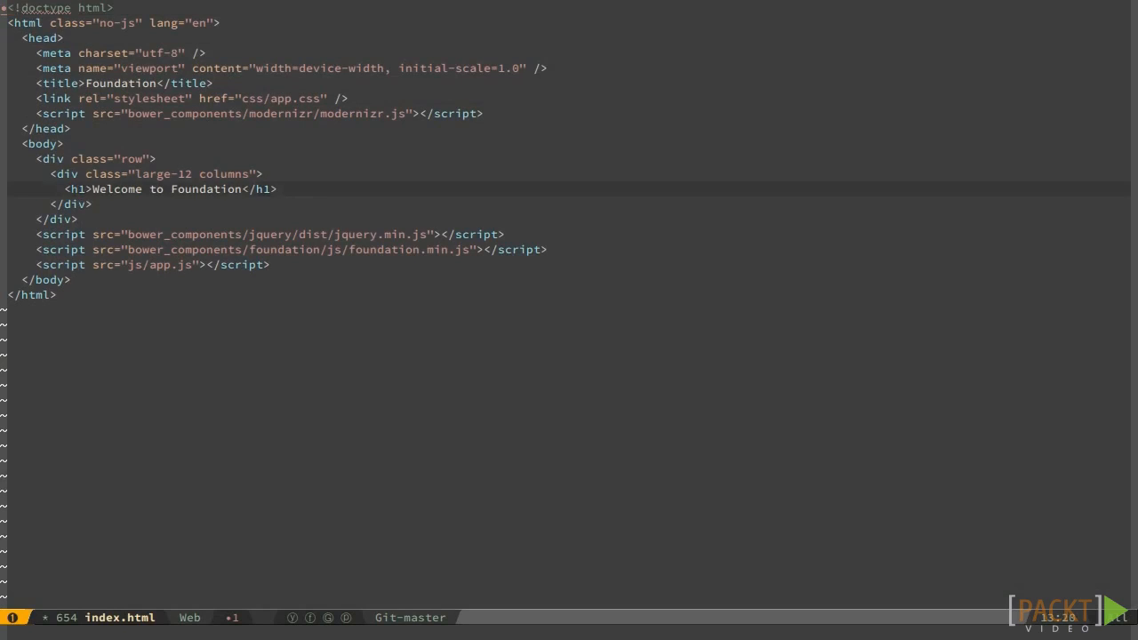
Step: Make the h1 read 'Welcome to Foundography' with id="welcome"
type("graphy")
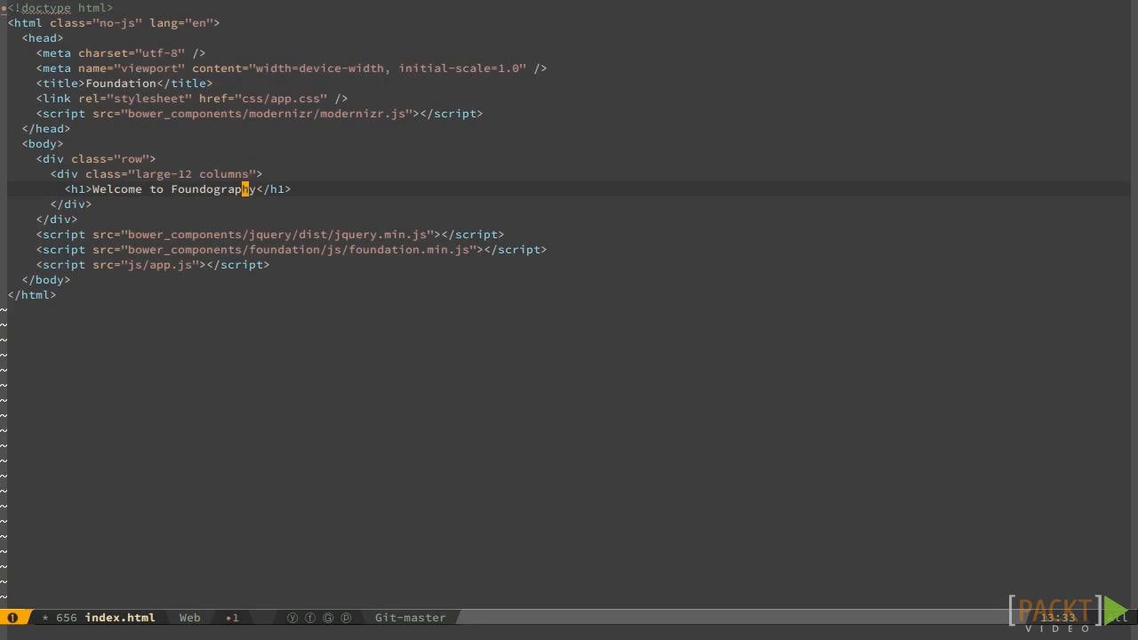
type("id=\"\"")
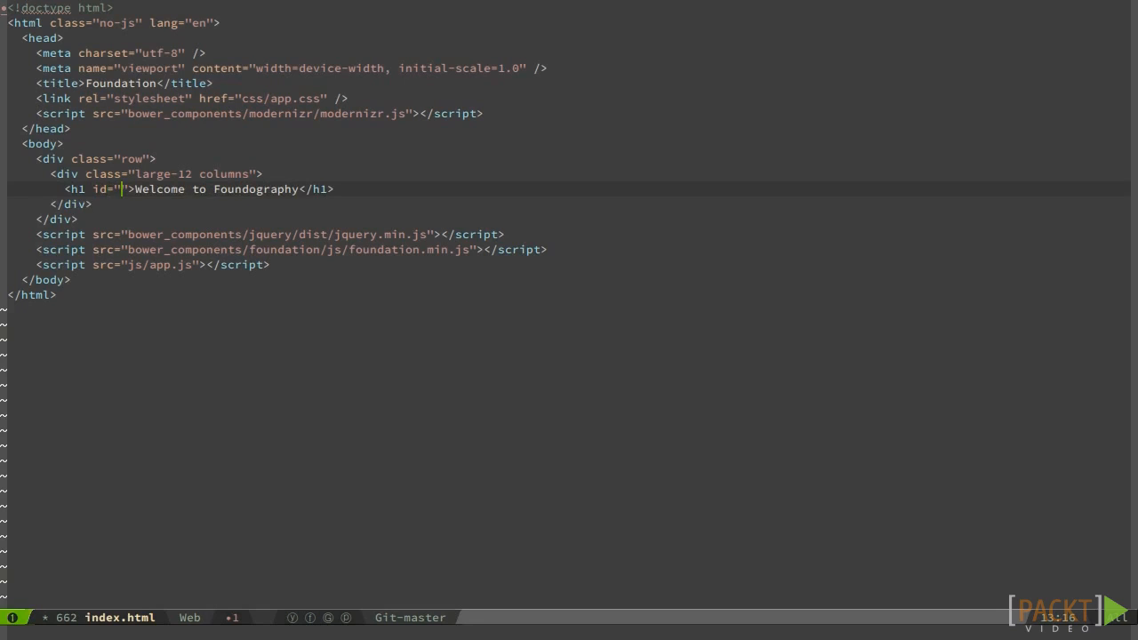
type("welcome")
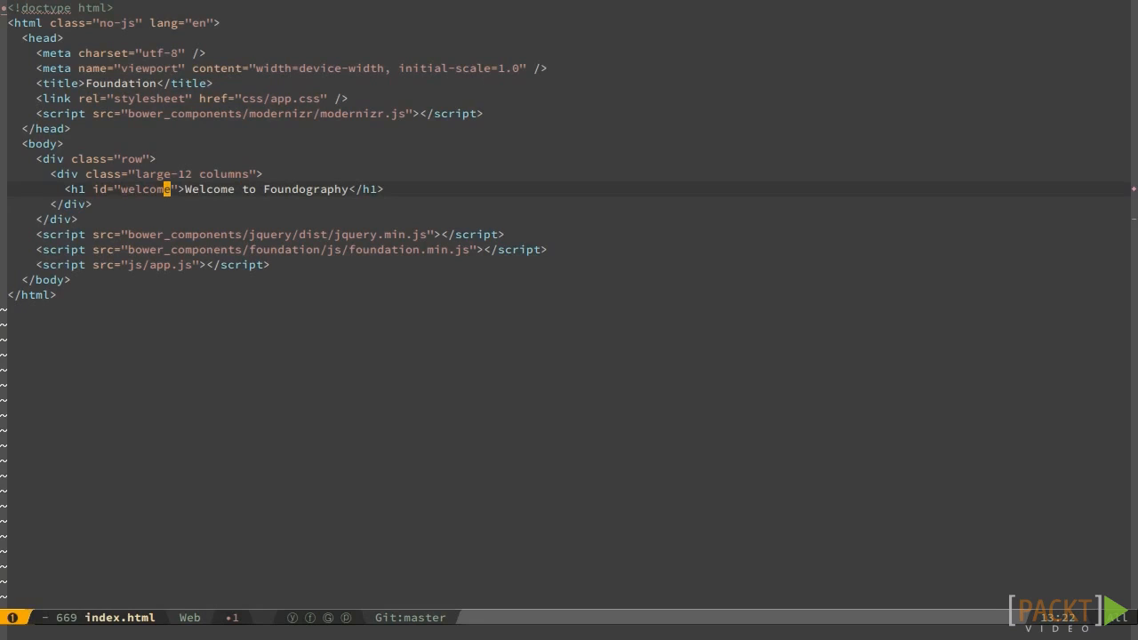
Step: Start a project file search with SPC p to locate app.scss
key("space")
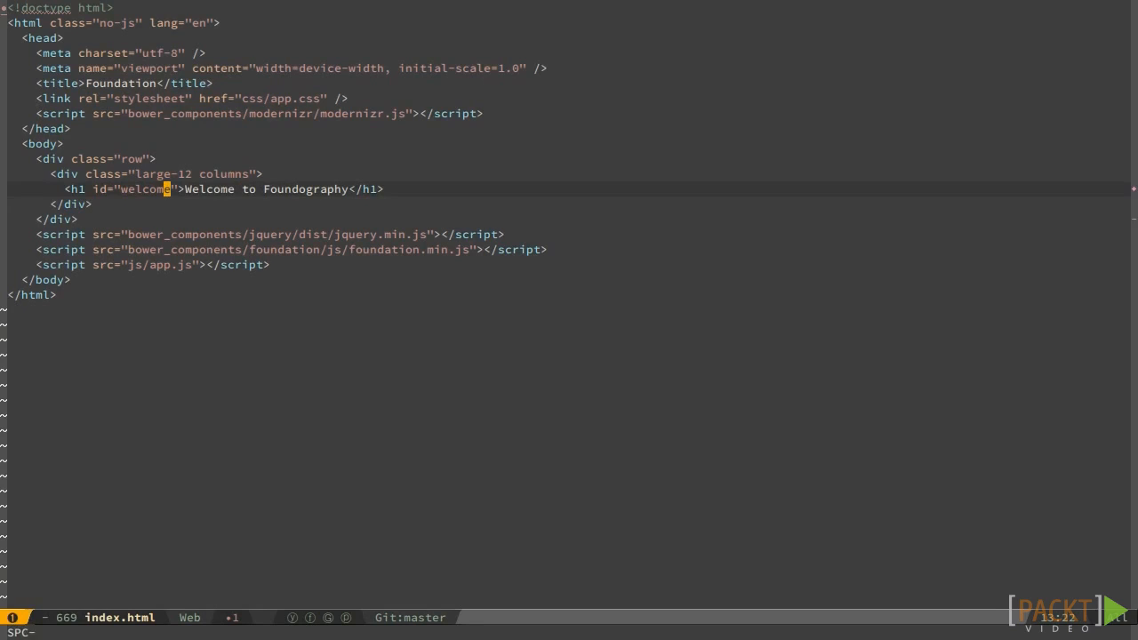
key("p")
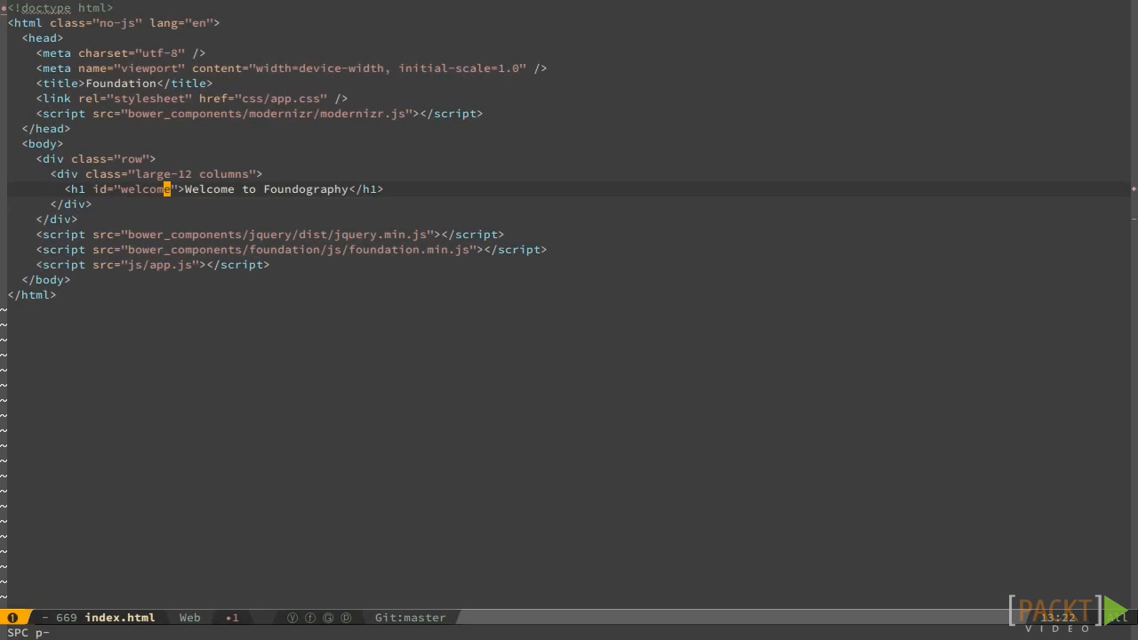
key("h")
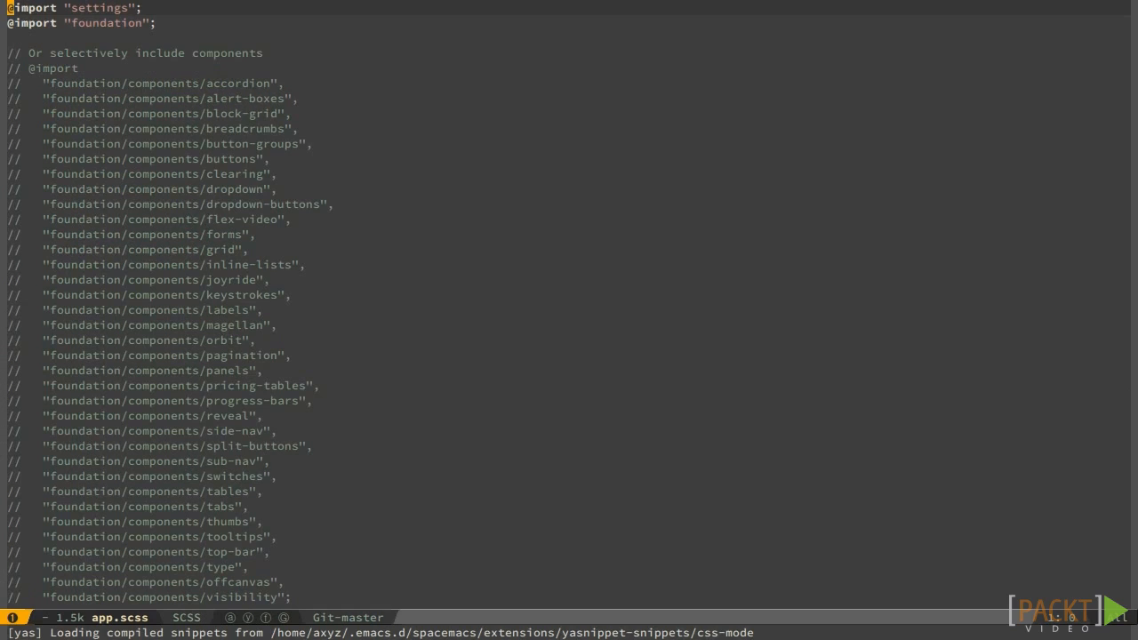
scroll("down", 3)
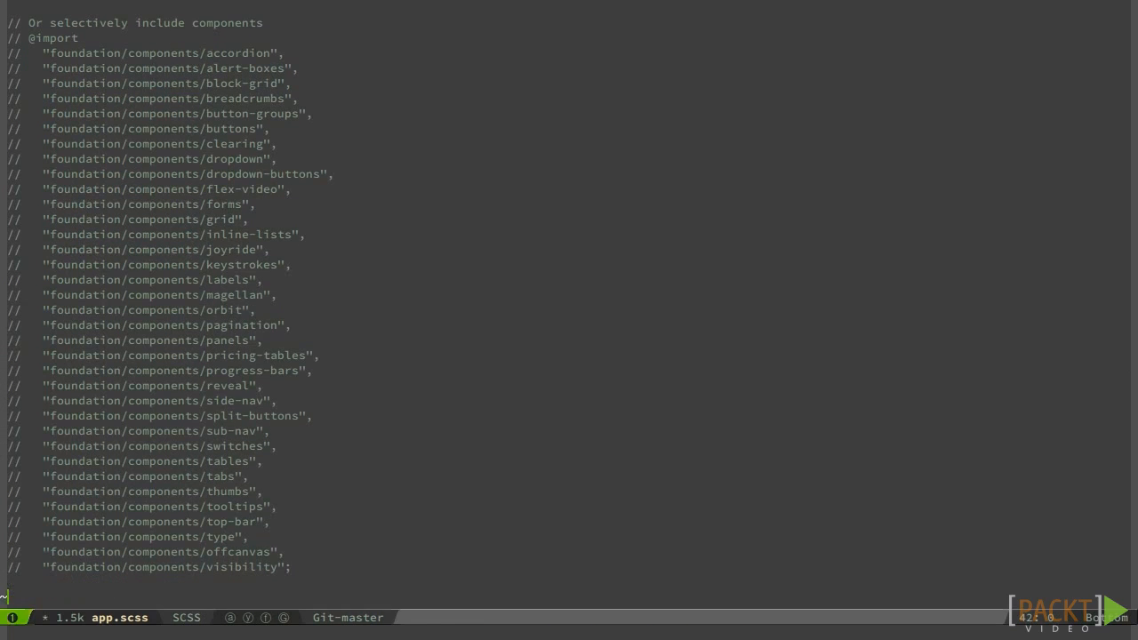
type("@media #{$small-")
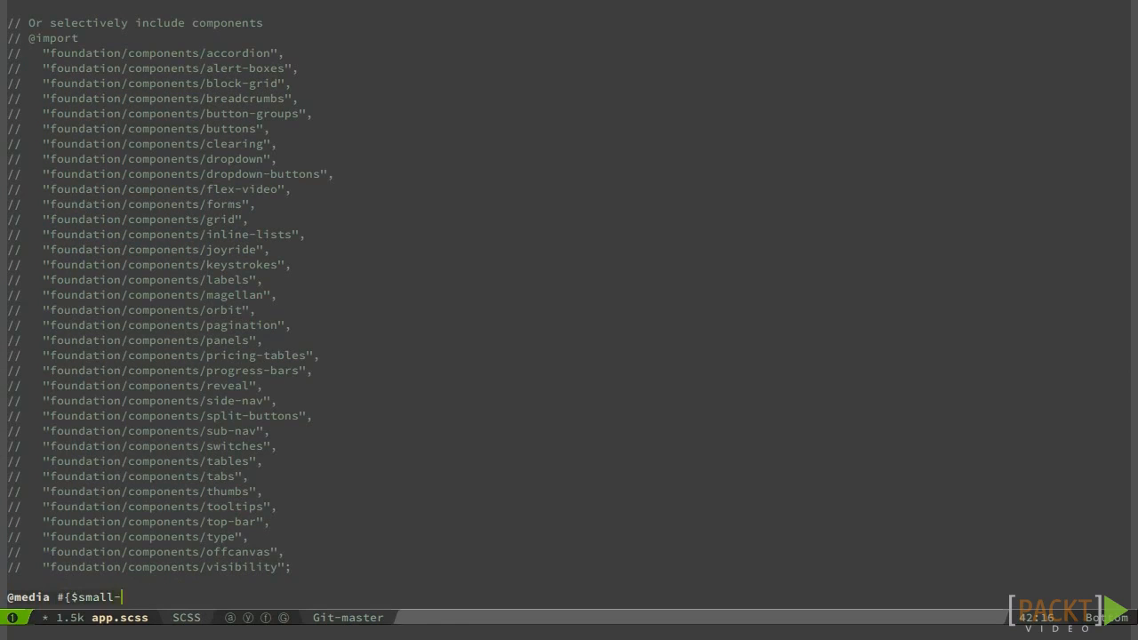
type("only} {")
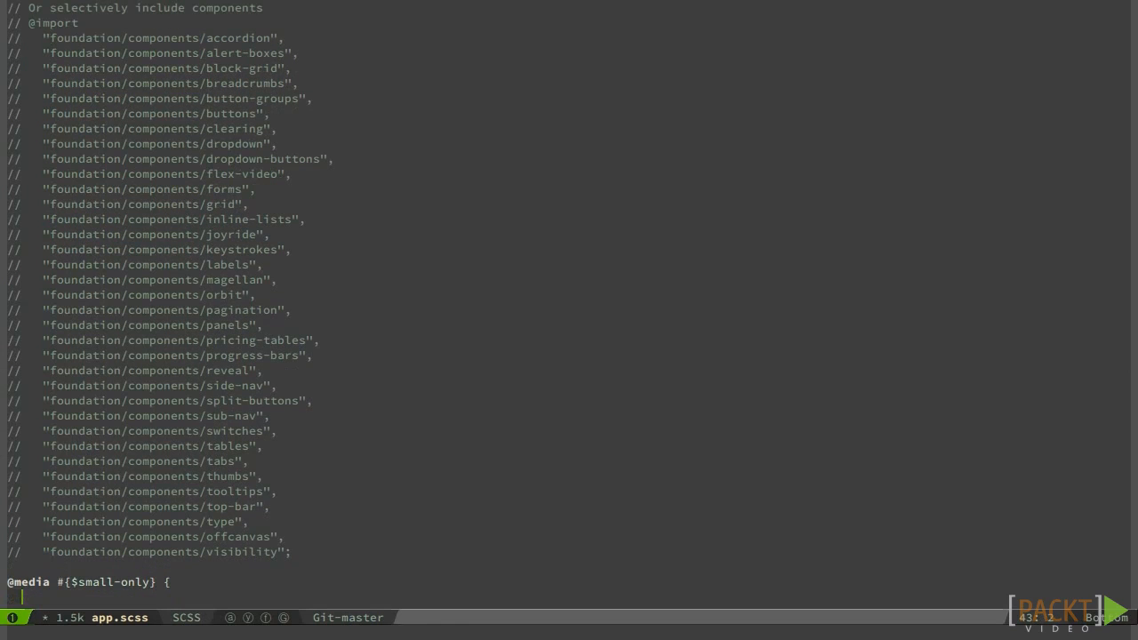